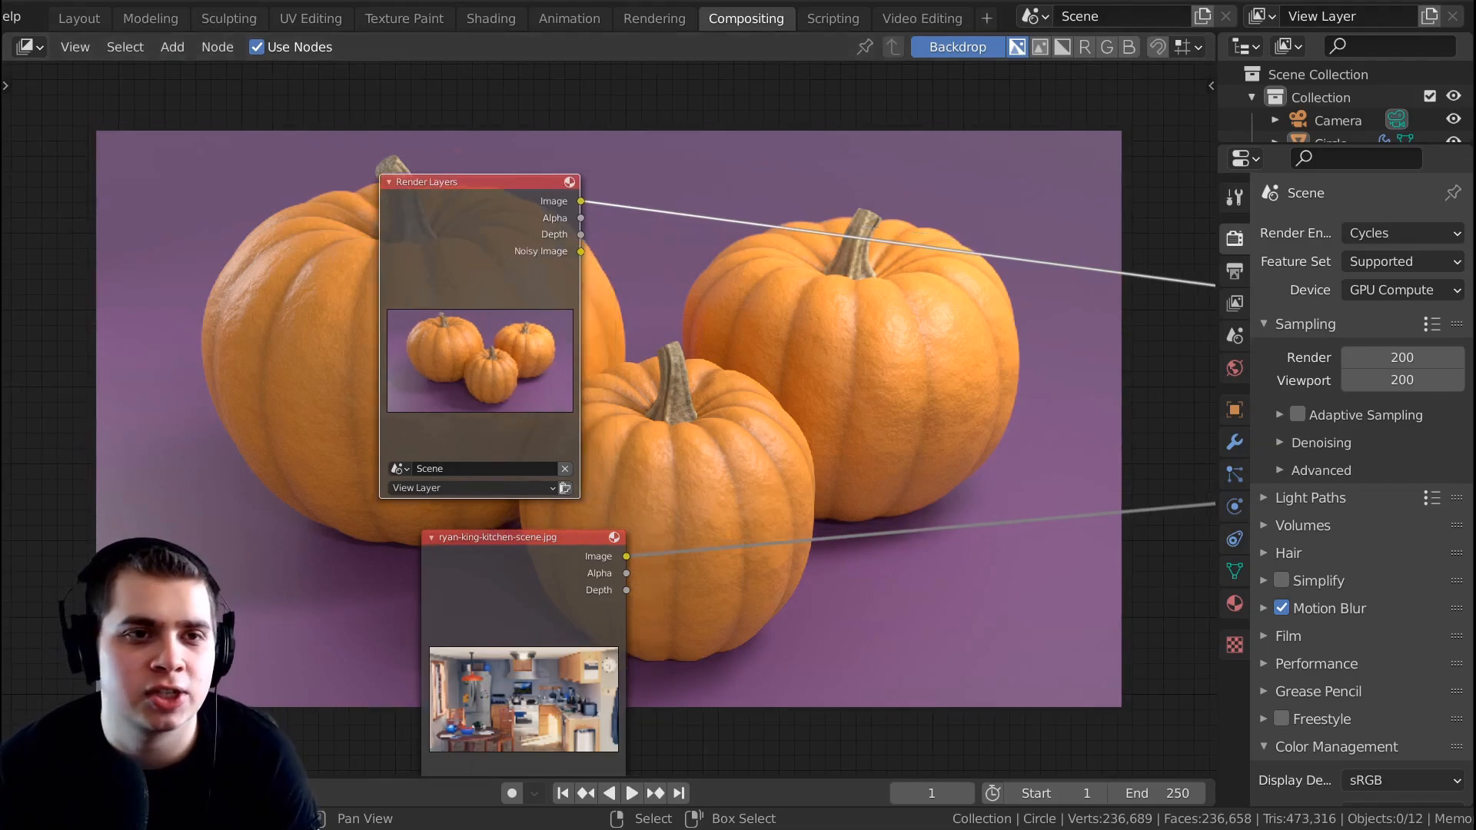
# - Glance at the pumpkin scene, return to the compositor and add a Box Mask node via search 'bo'
pyautogui.click(78, 17)
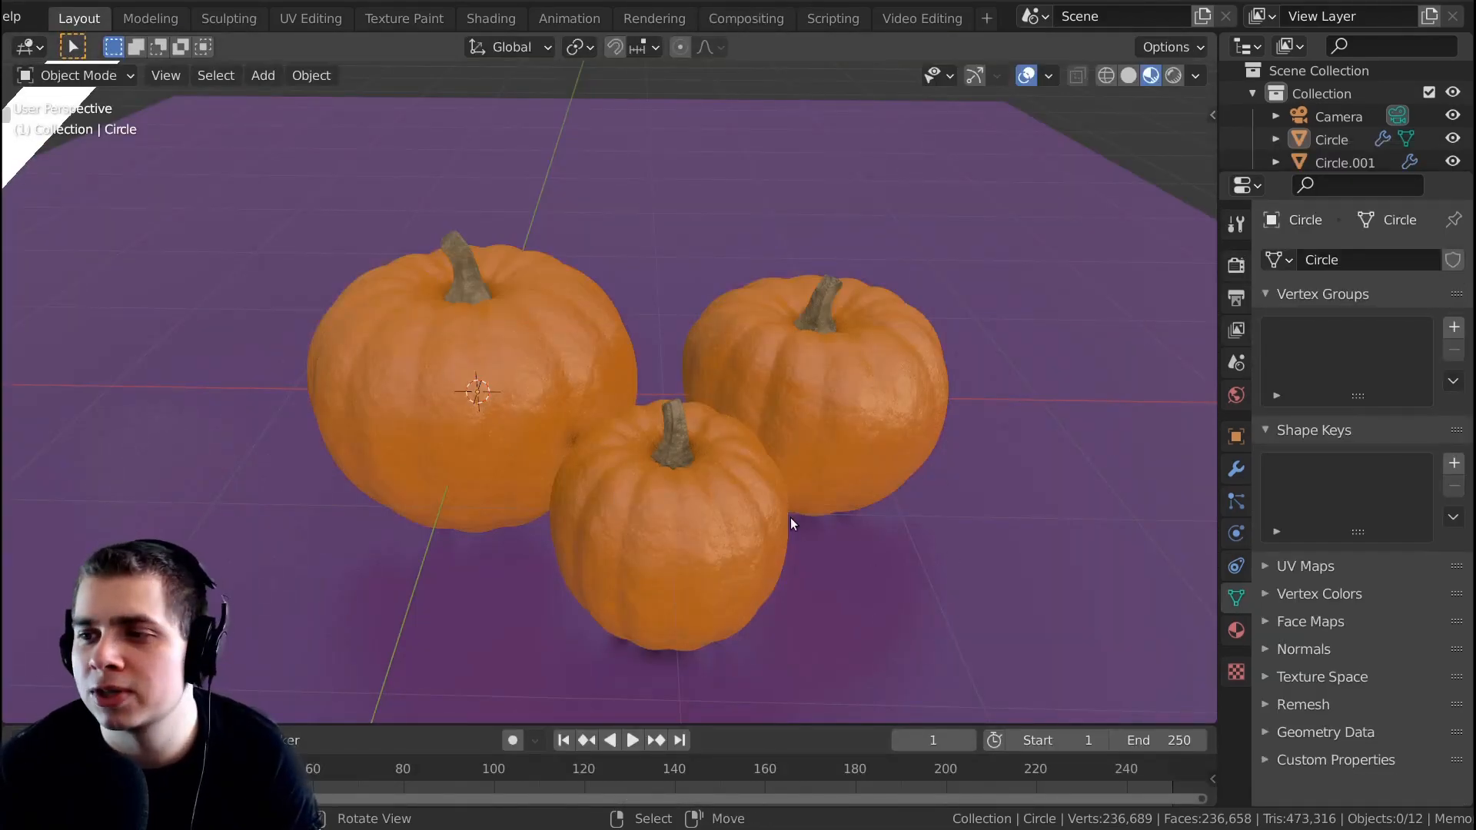
pyautogui.click(746, 17)
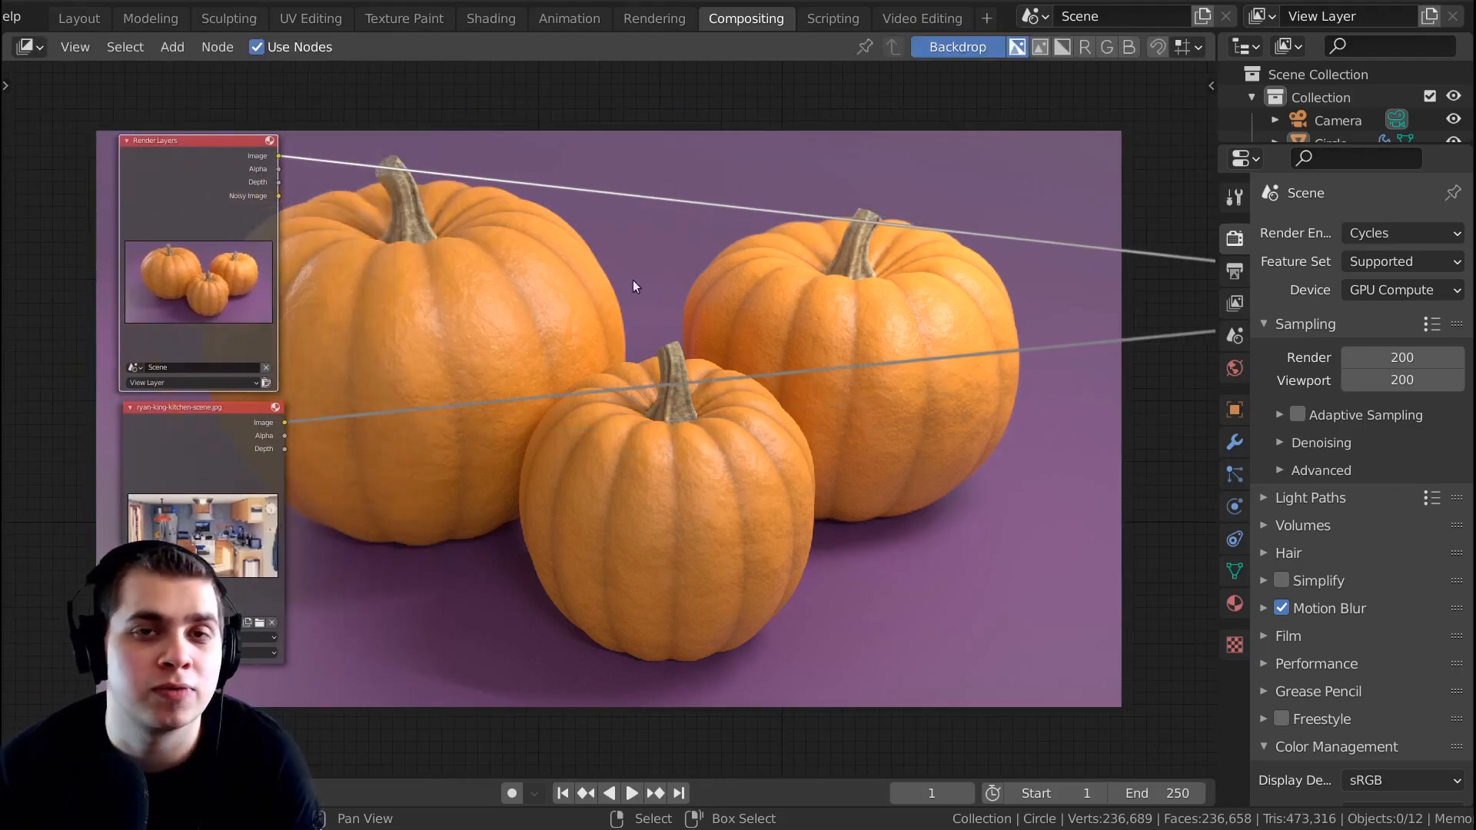
pyautogui.click(172, 48)
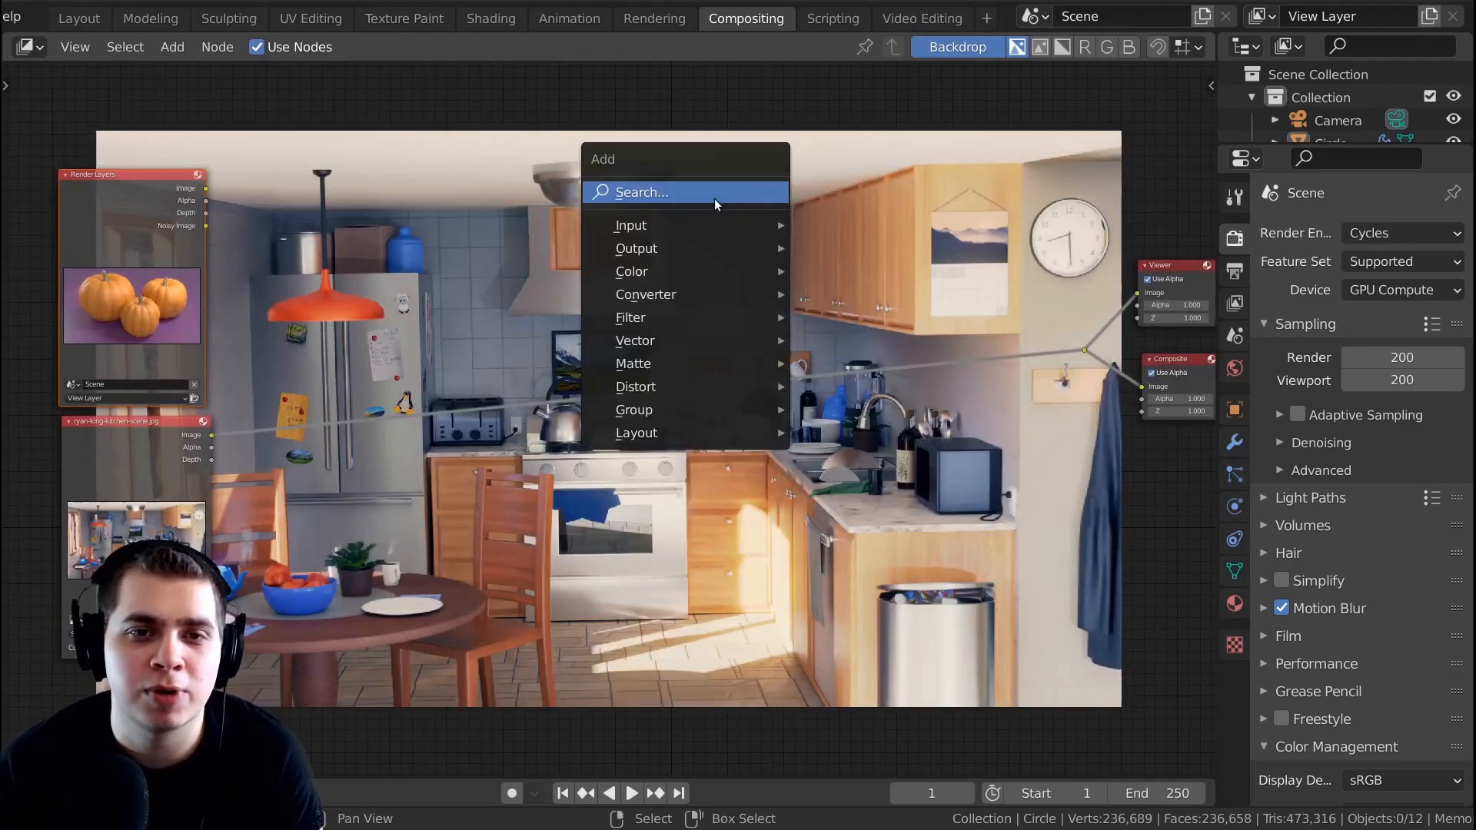
pyautogui.write('bo')
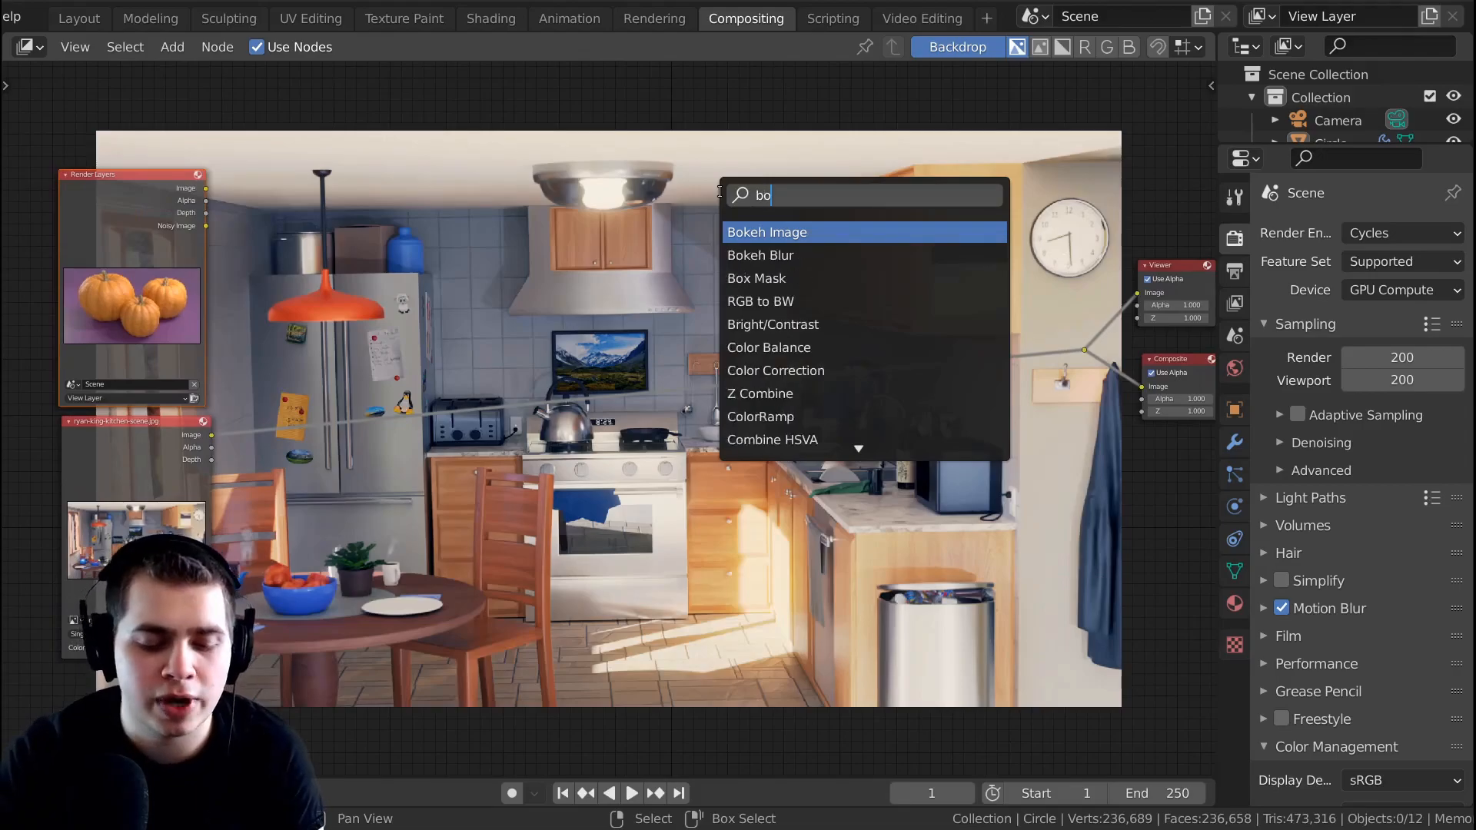
pyautogui.click(756, 278)
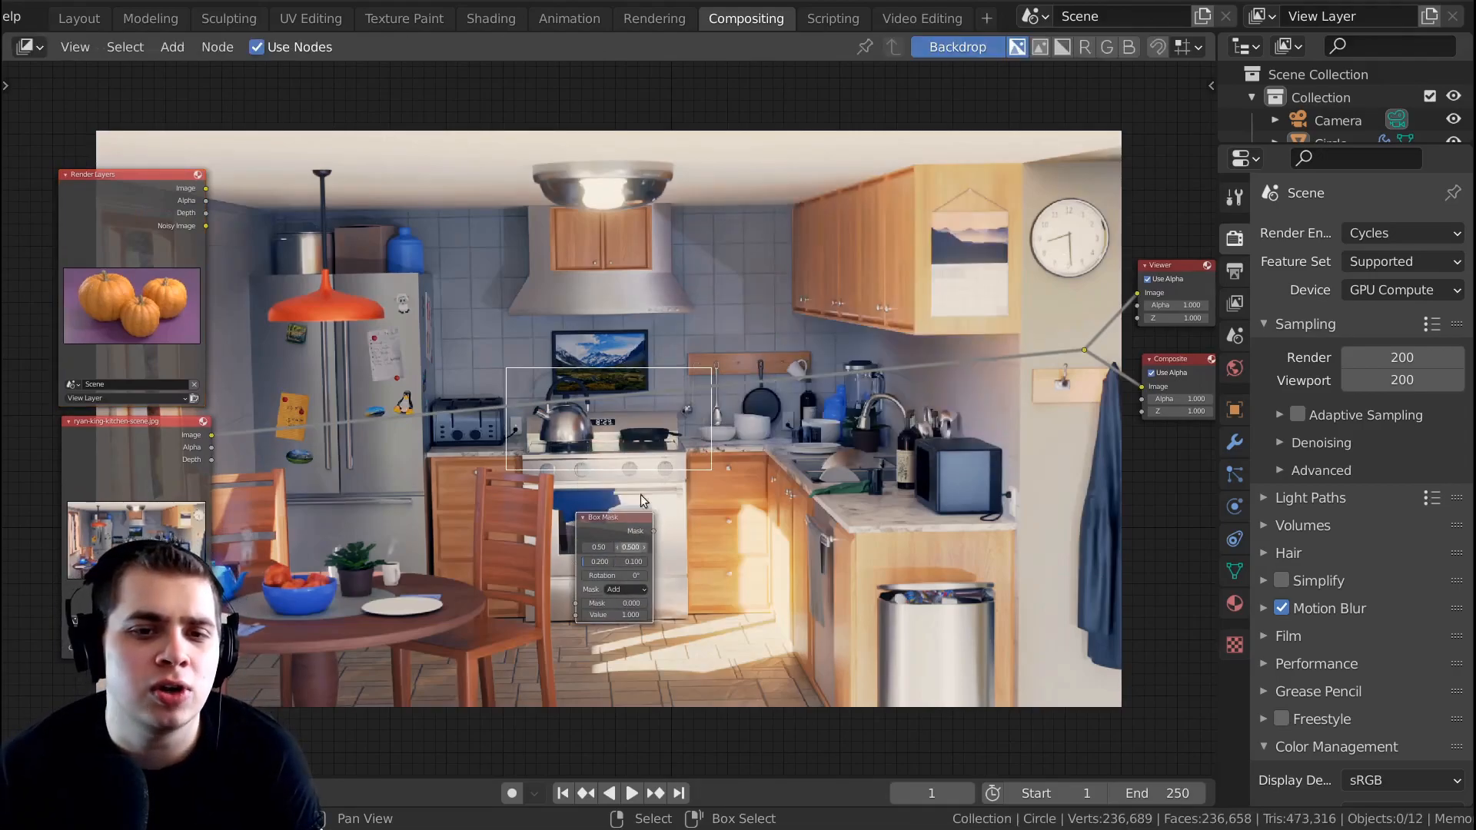
# - Add an Ellipse Mask node via search 'el'
pyautogui.click(172, 46)
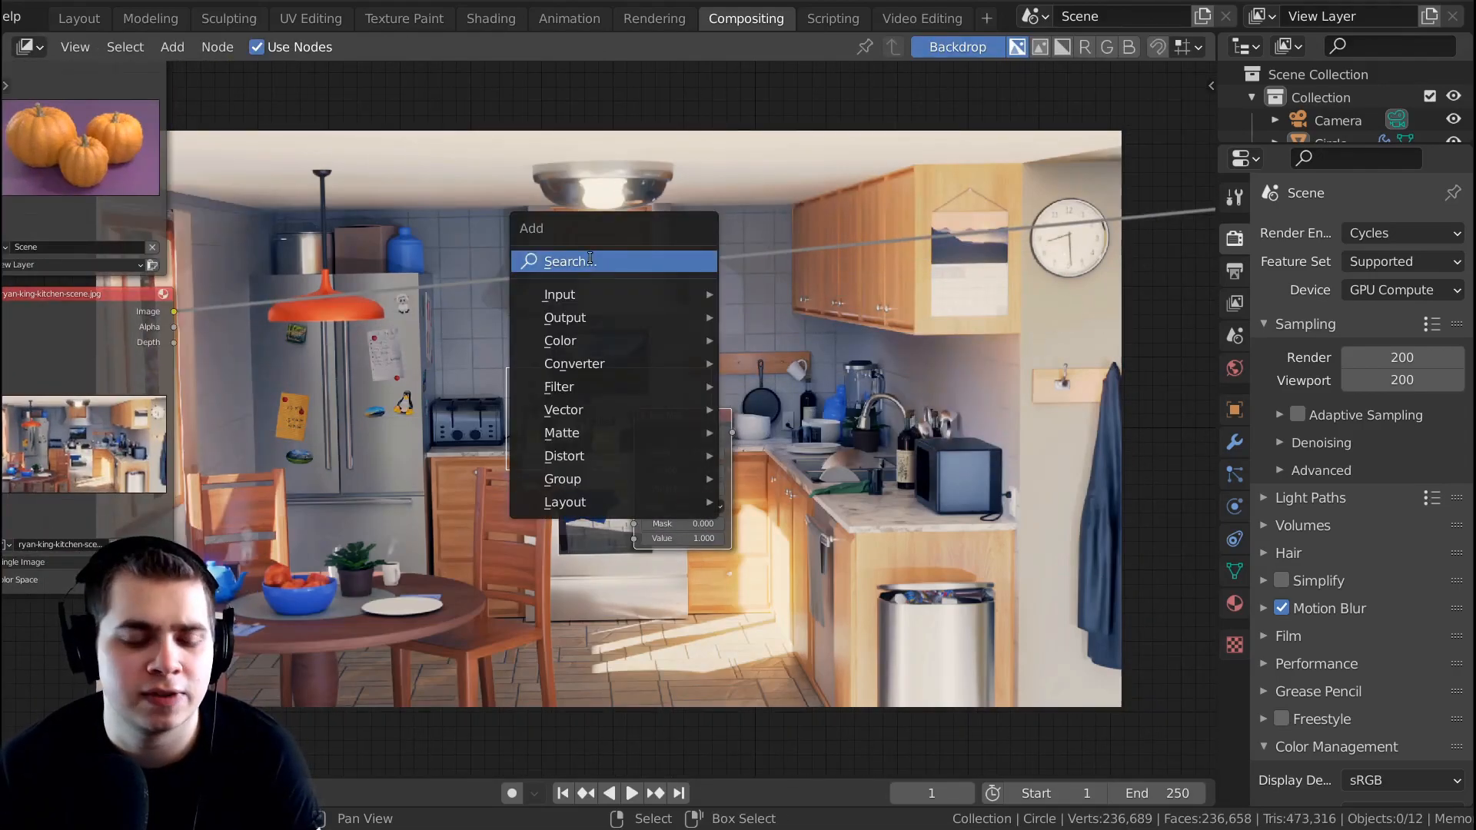
pyautogui.write('el')
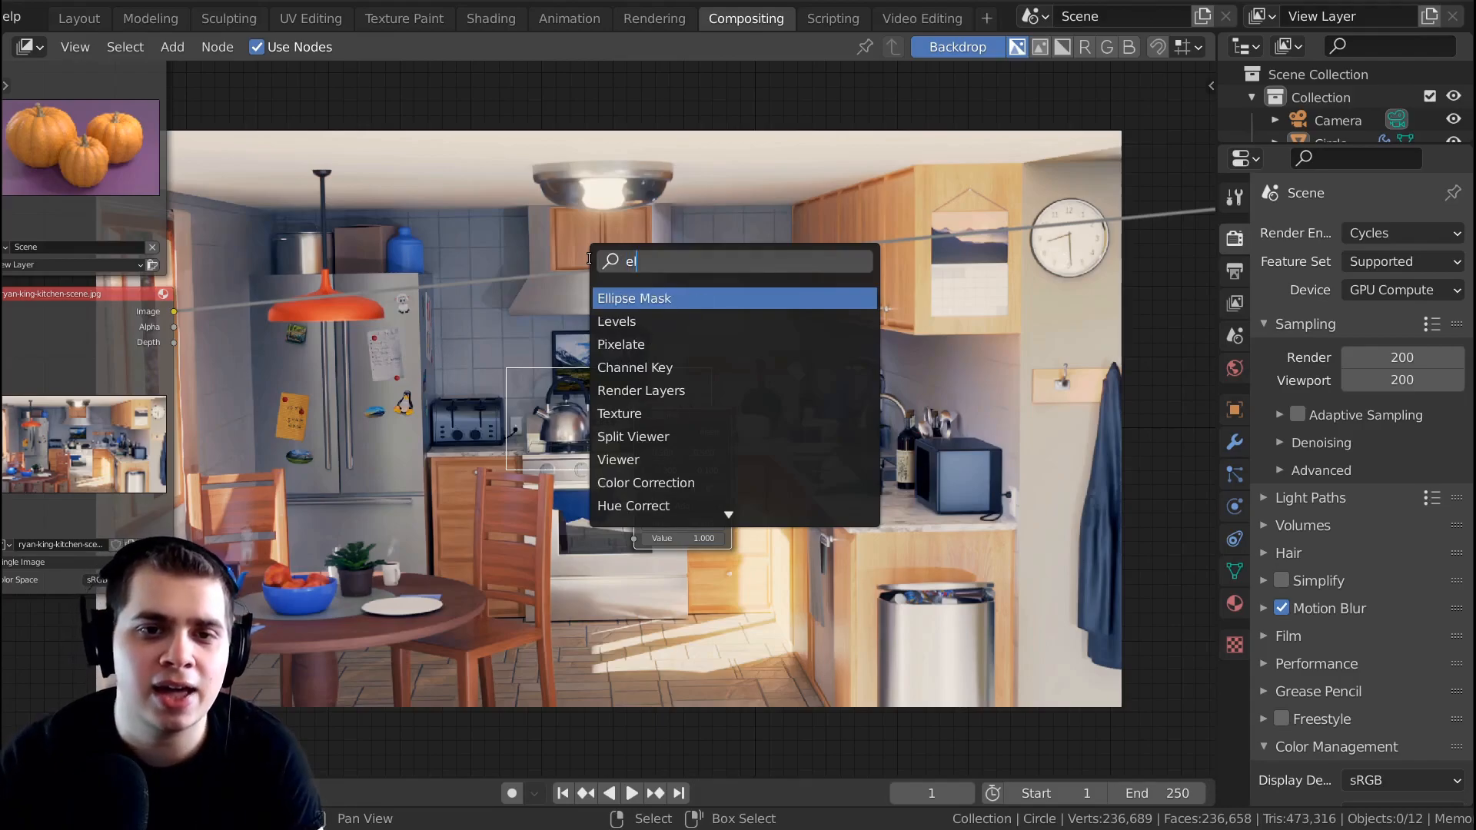
pyautogui.click(635, 299)
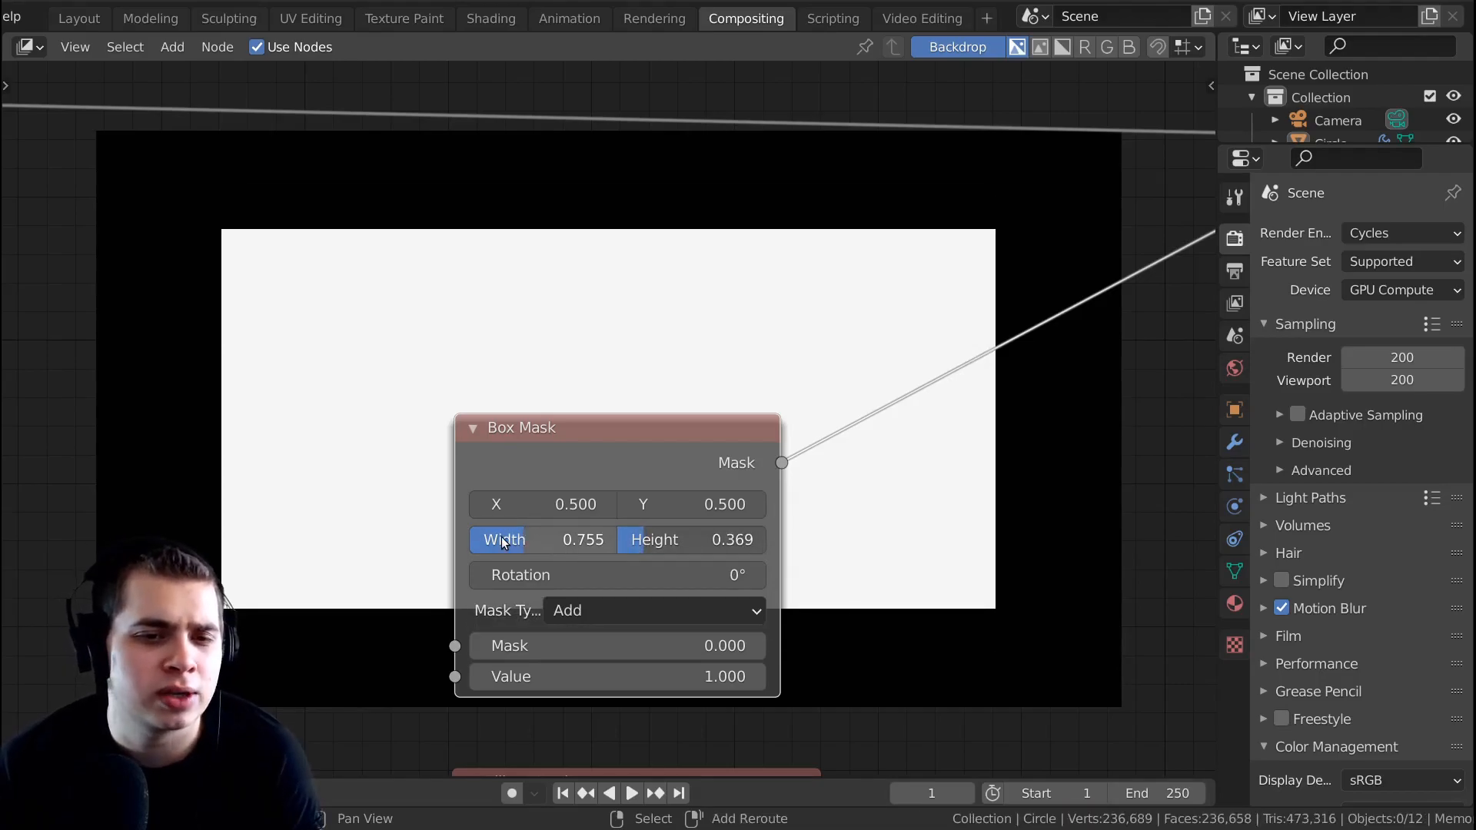
# - Widen the Box Mask so the white rectangle covers most of the frame
pyautogui.moveTo(501, 540); pyautogui.dragTo(539, 539)
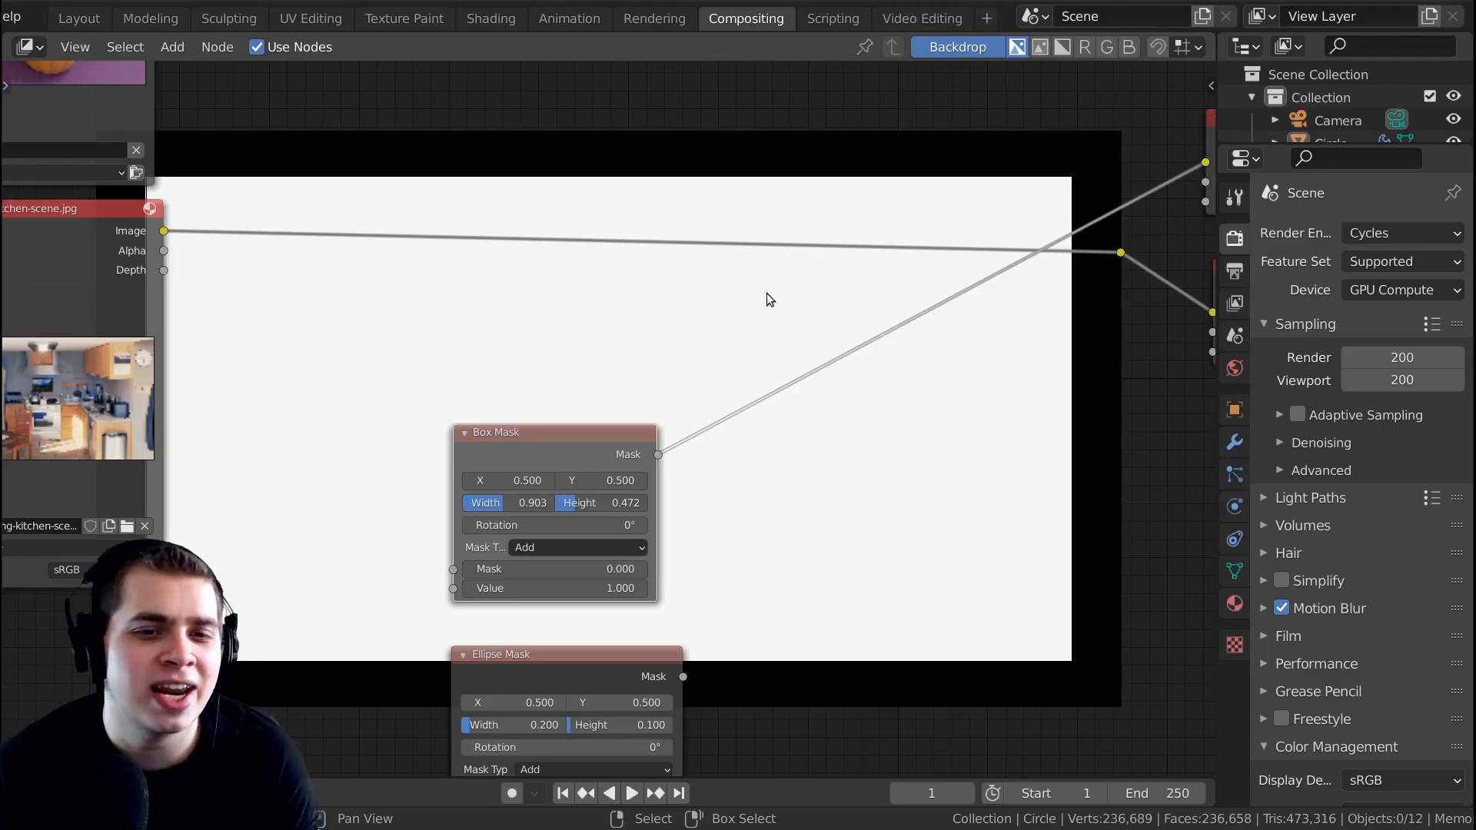
pyautogui.moveTo(740, 335)
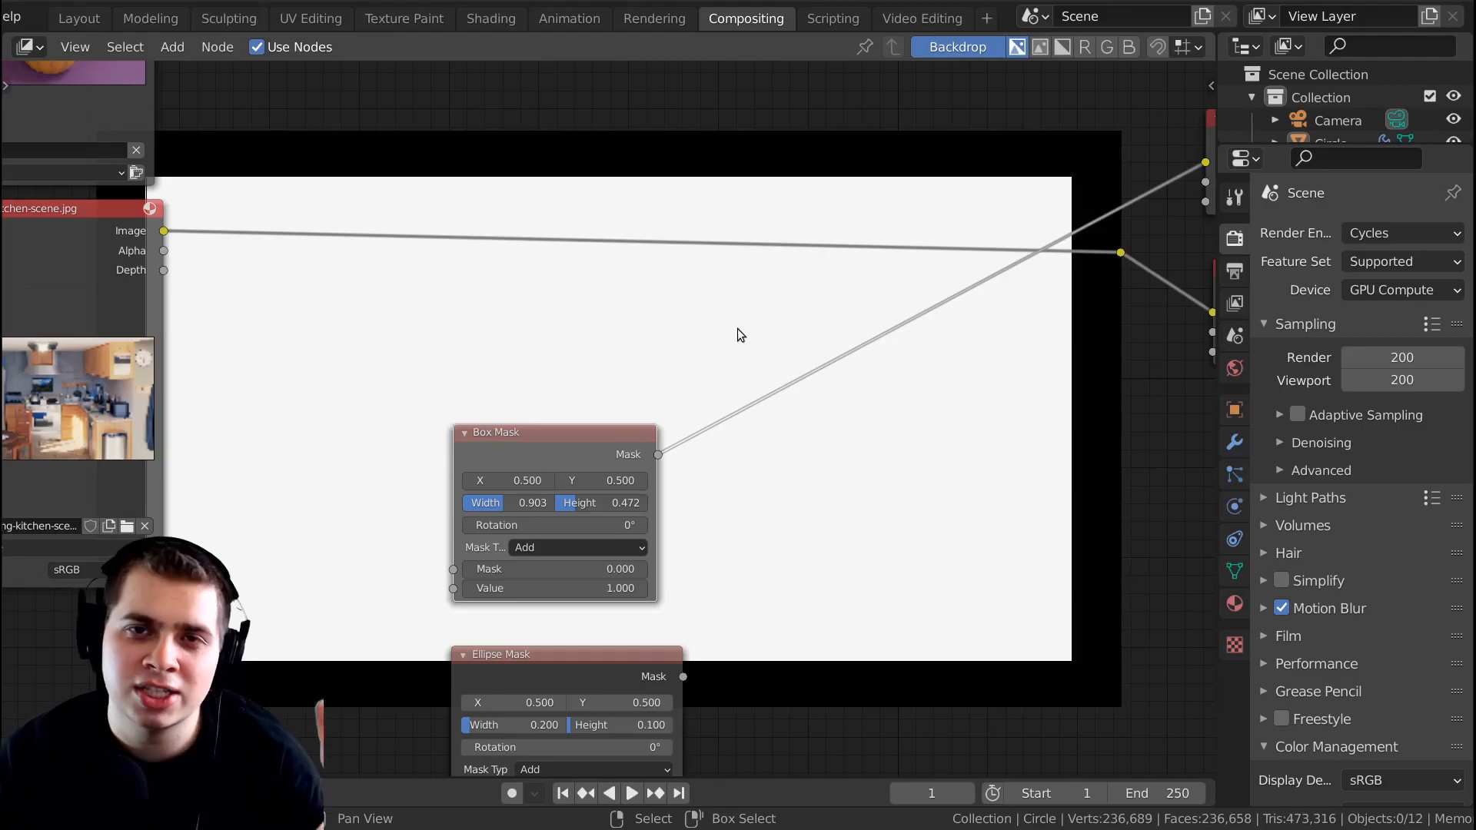
# - Add a Blur node after the Box Mask and raise its size to soften the rectangle's edges
pyautogui.click(171, 46)
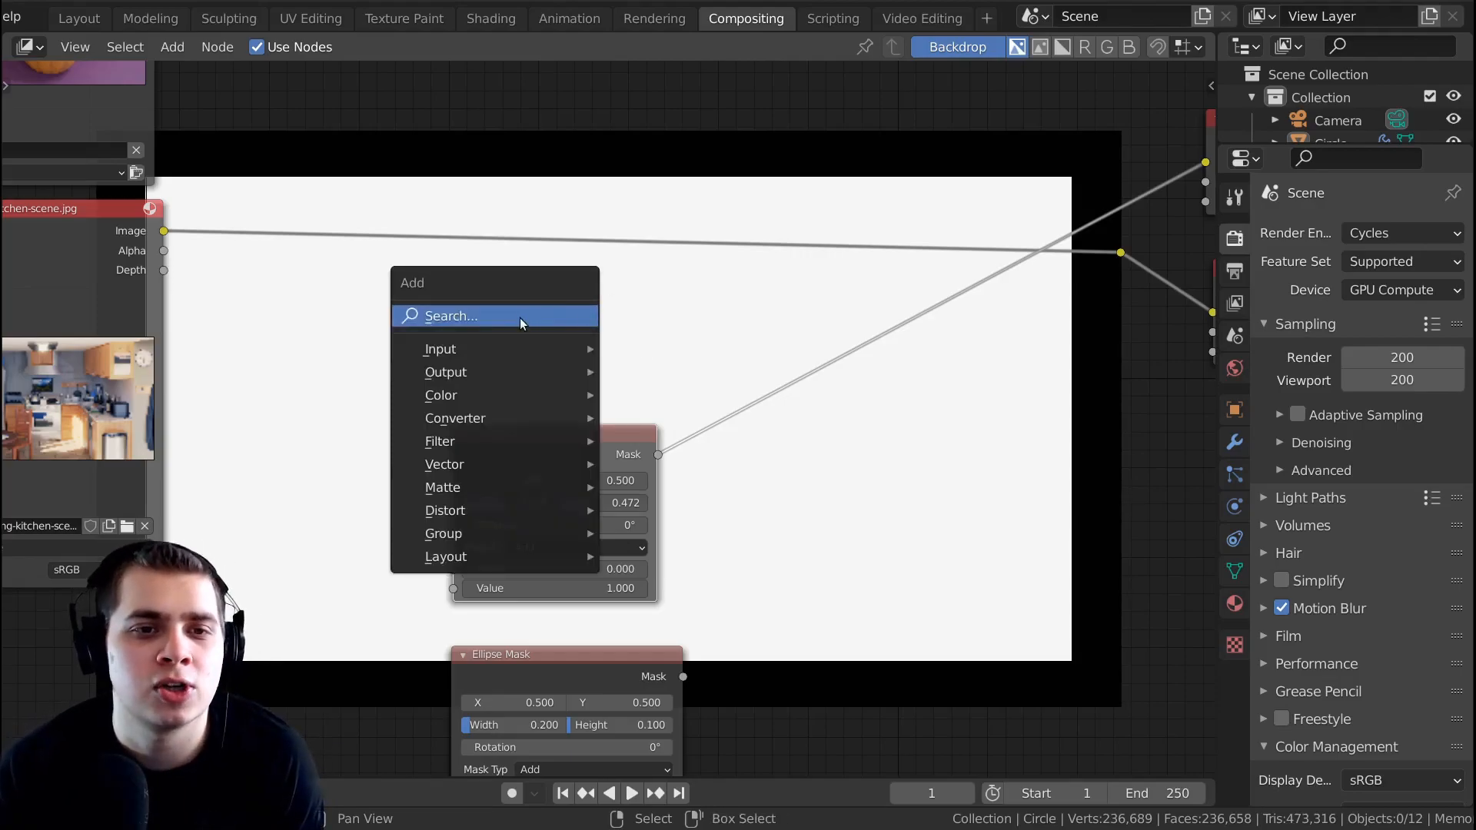
pyautogui.write('bl')
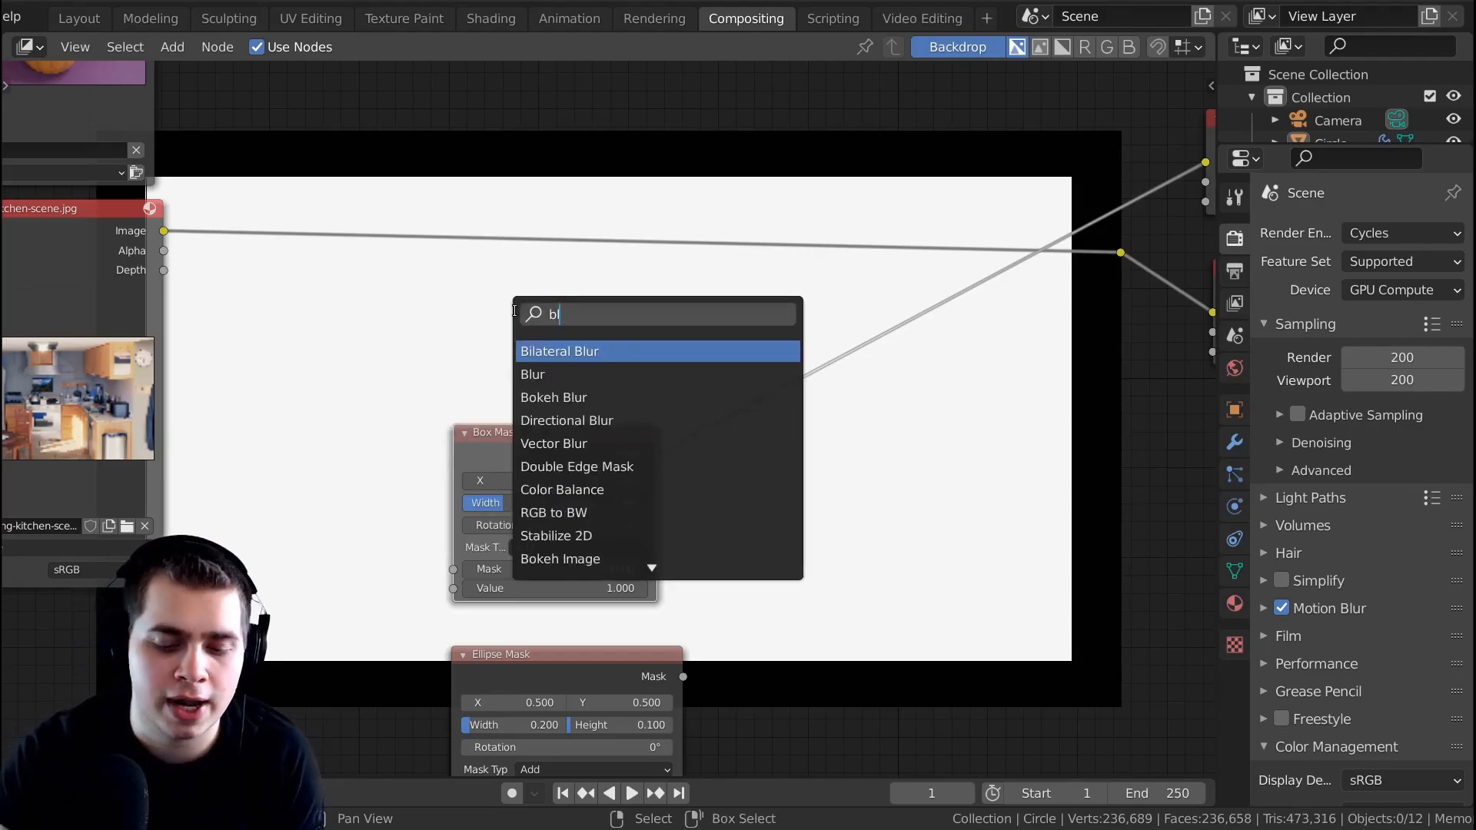
pyautogui.click(533, 374)
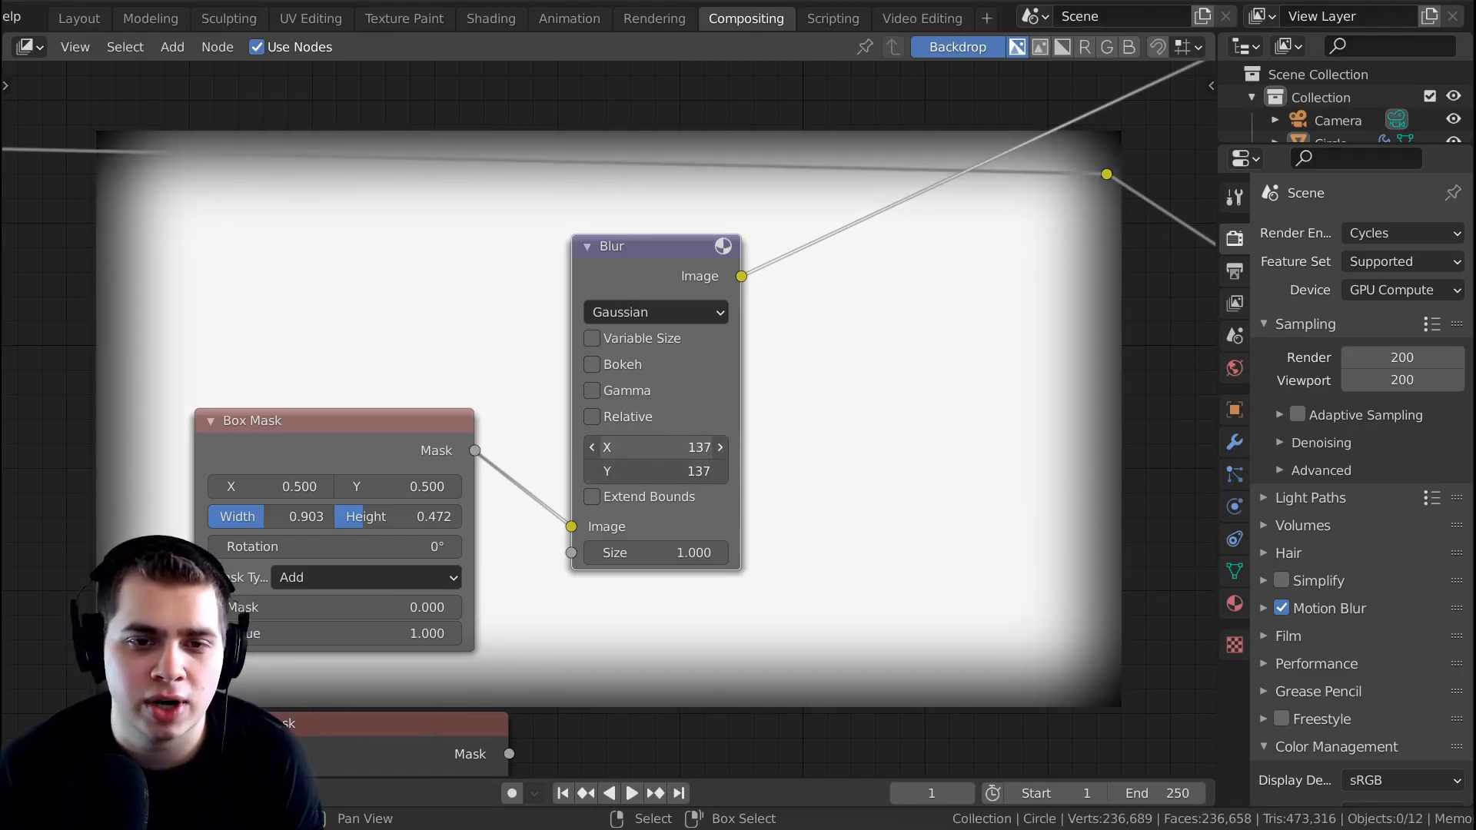
pyautogui.write('300')
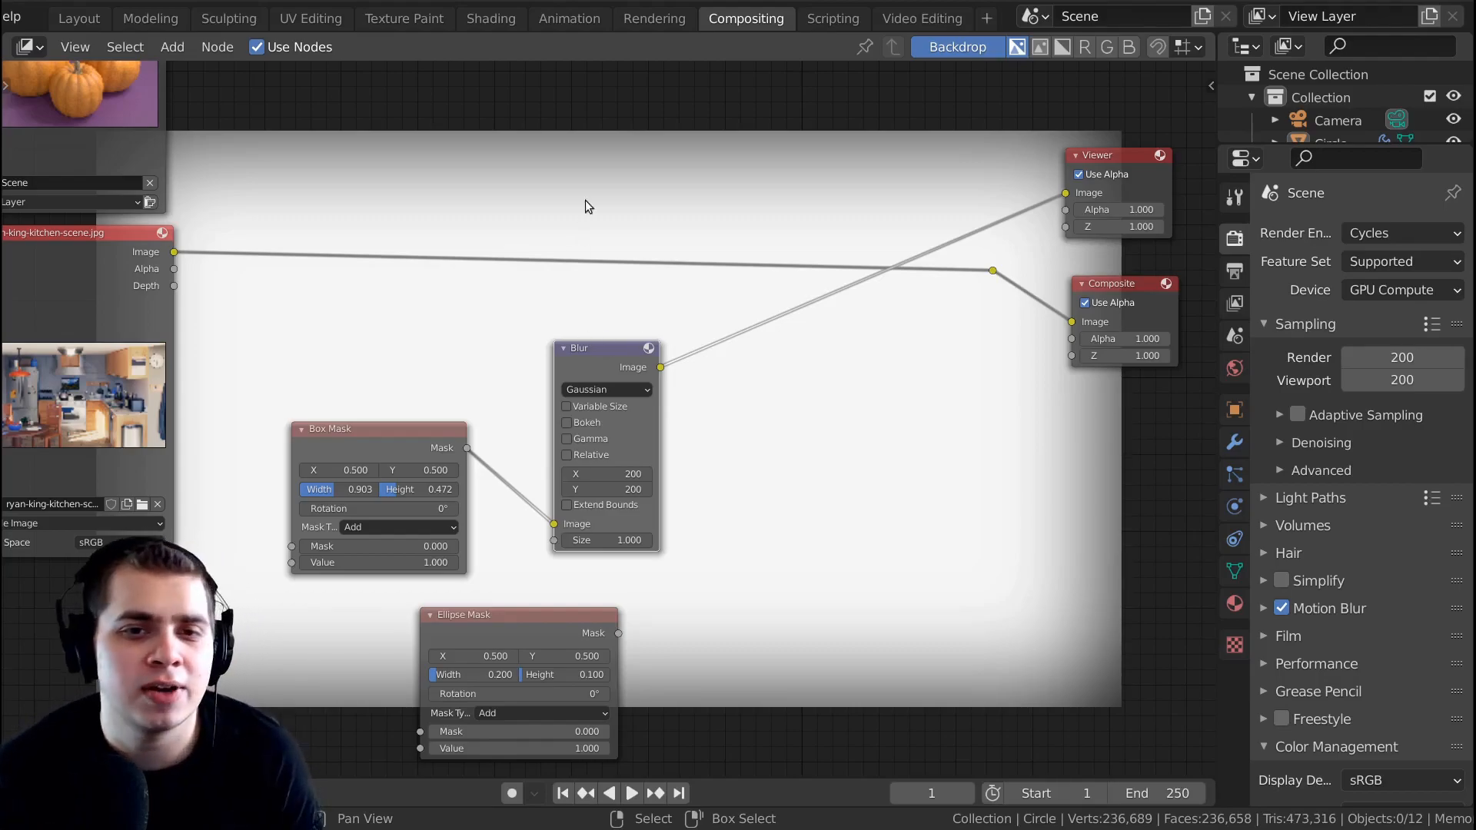
# - Add an Alpha Over node via search 'al' and drop it into the tree
pyautogui.write('al')
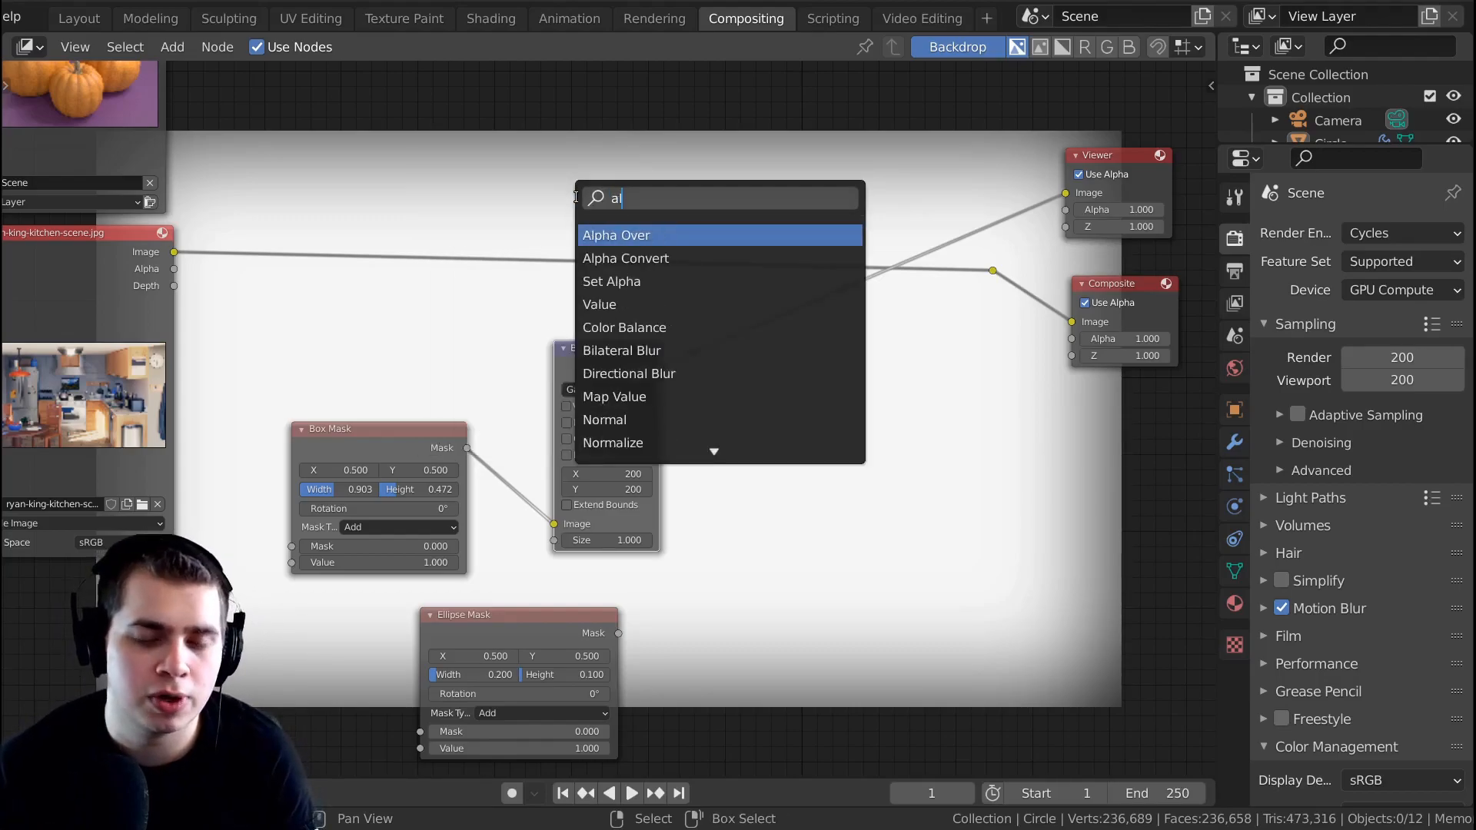
pyautogui.click(615, 233)
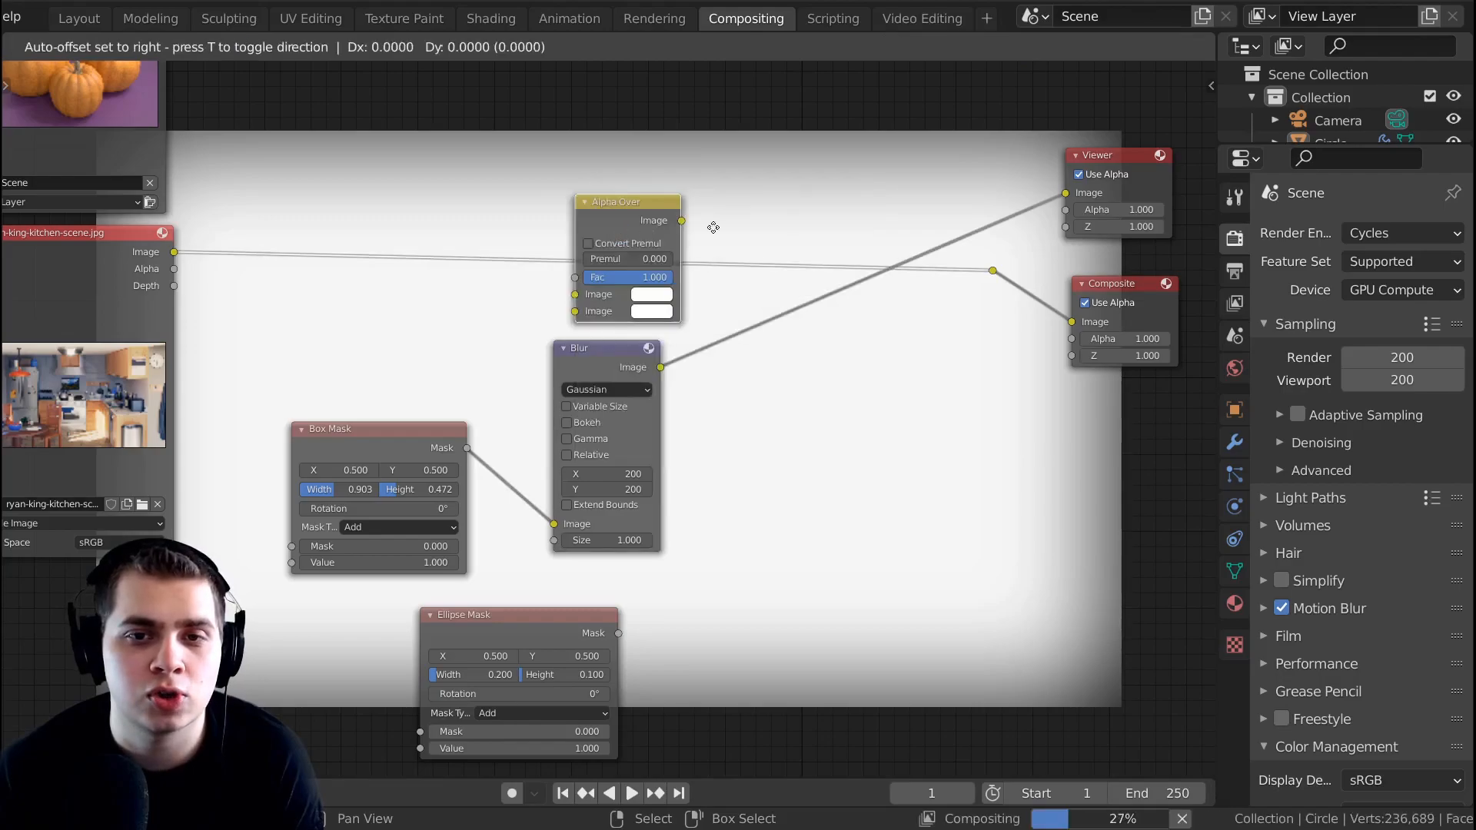
pyautogui.click(956, 46)
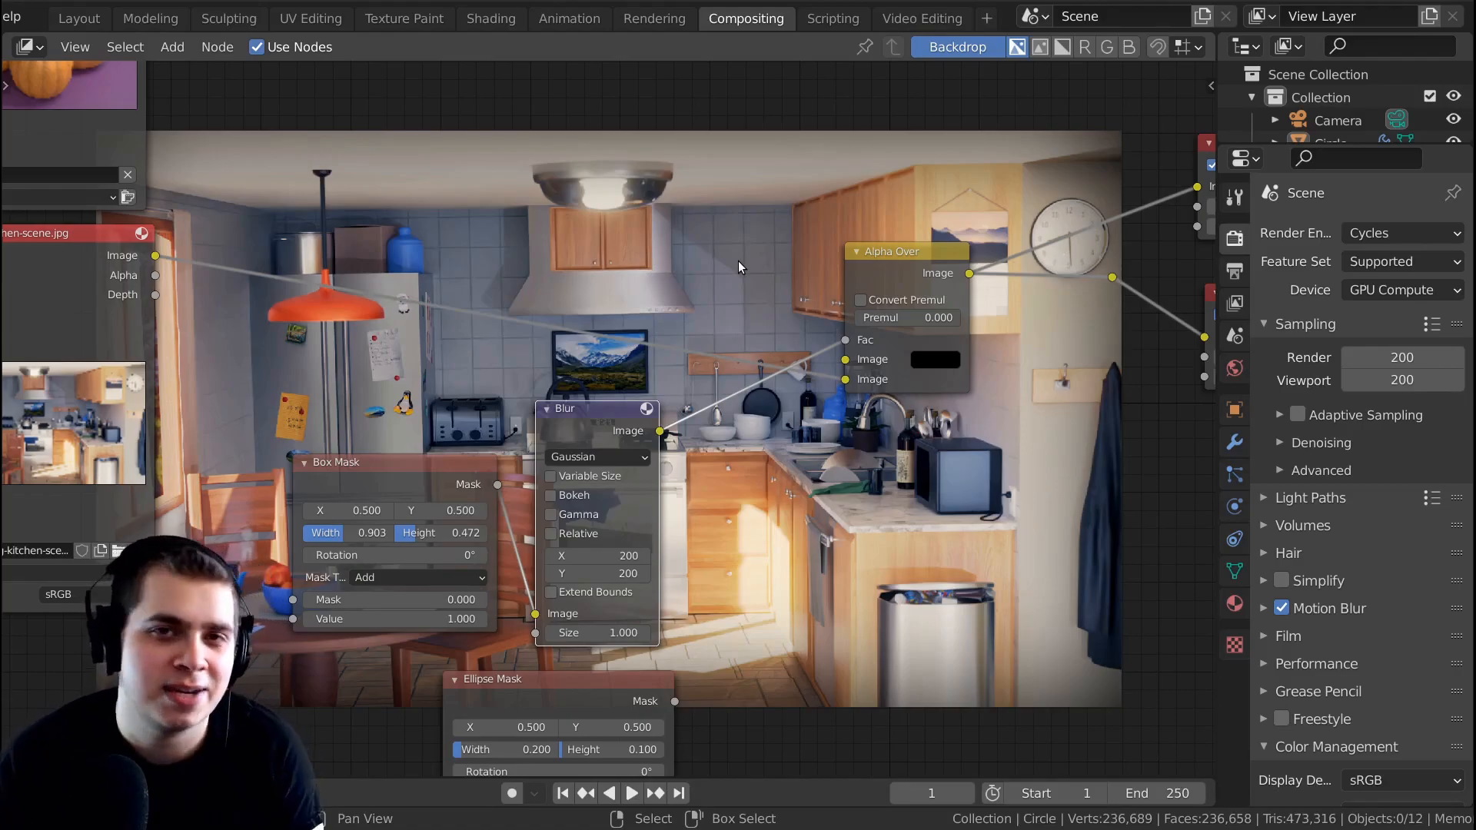
pyautogui.moveTo(505, 153)
pyautogui.write('i')
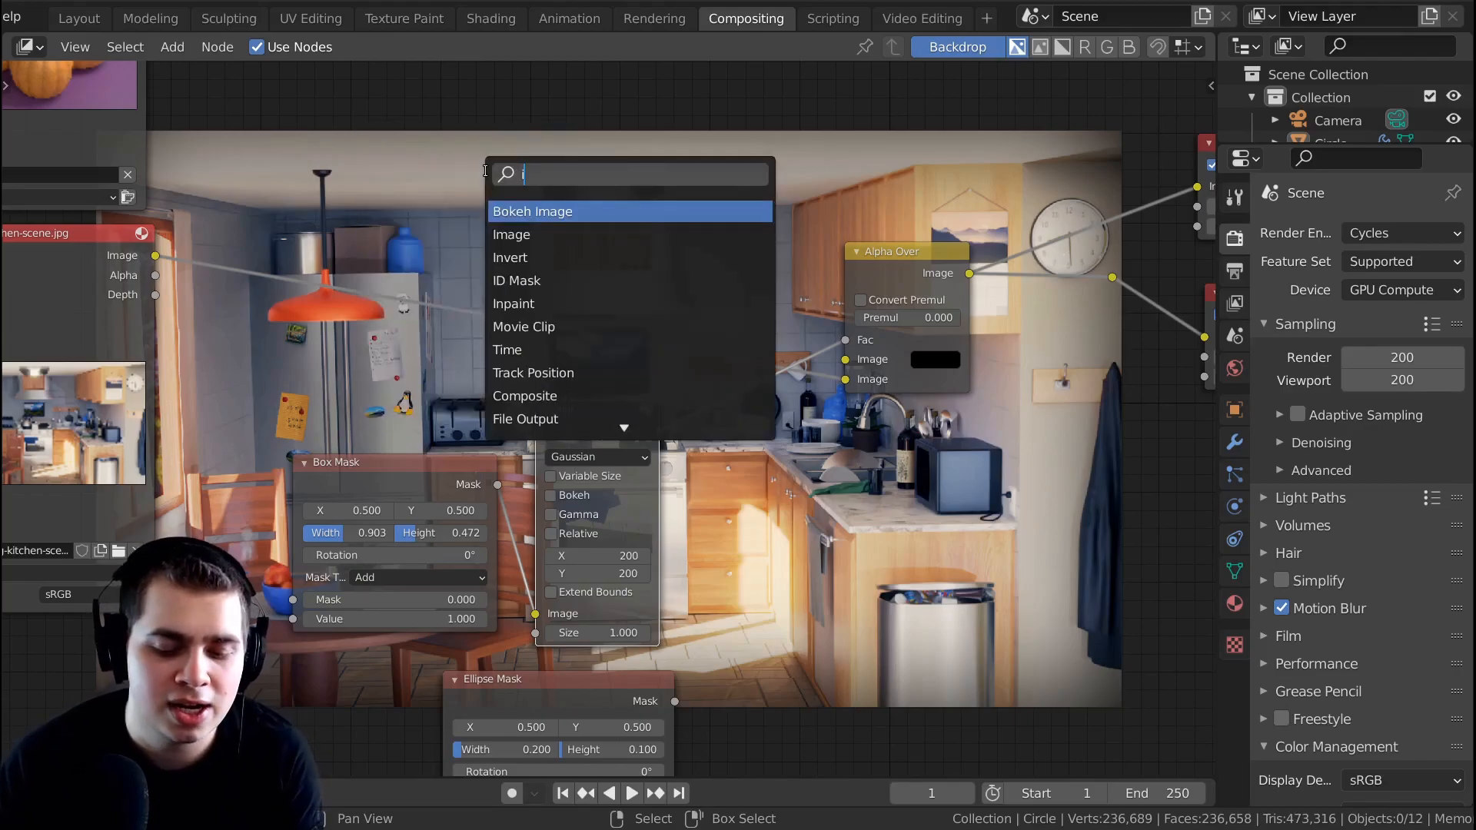
# - Pick the Alpha Over colour swatch and try white then magenta as the vignette edge colour
pyautogui.click(509, 256)
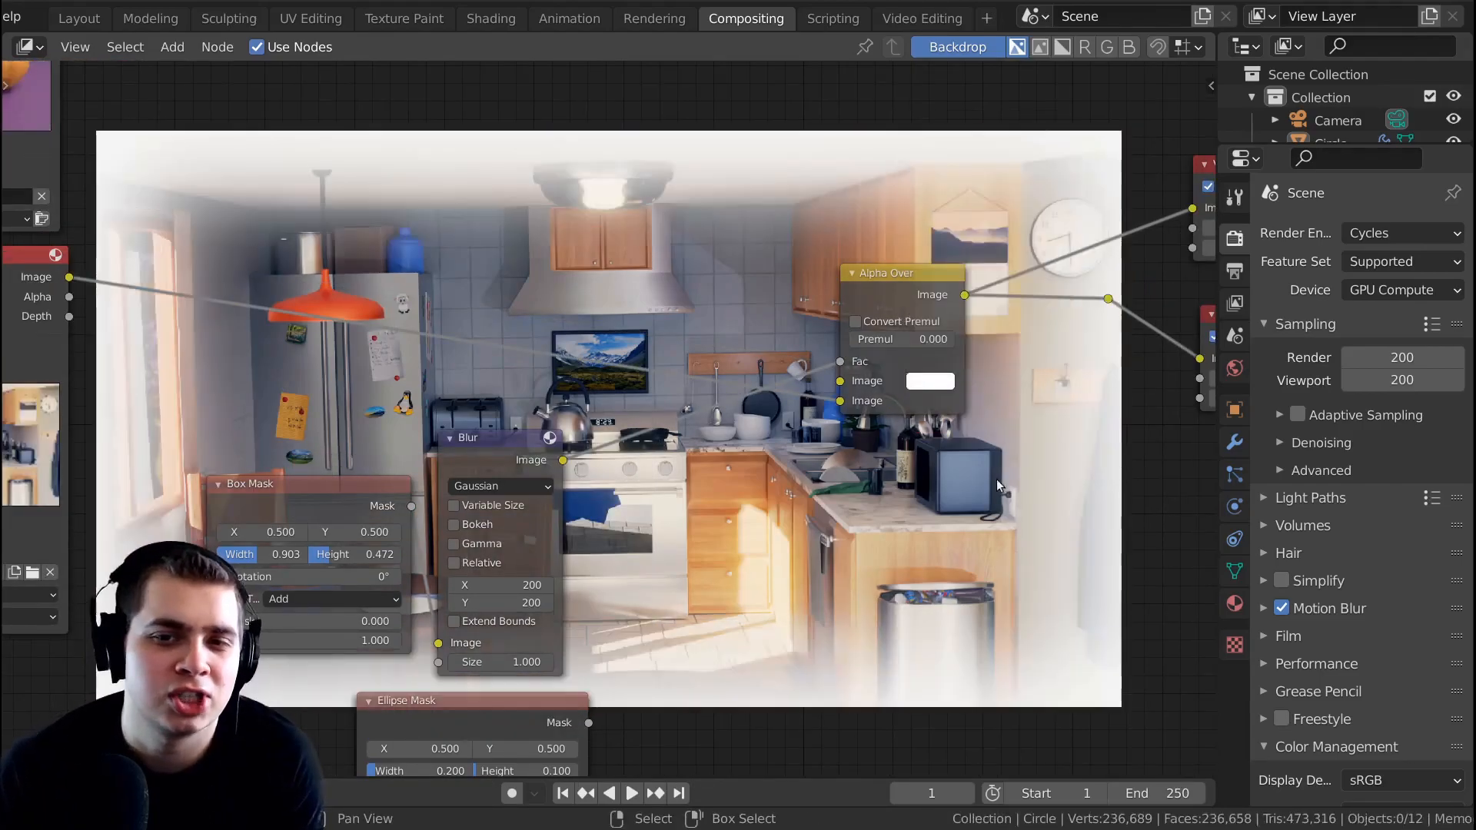
pyautogui.click(930, 380)
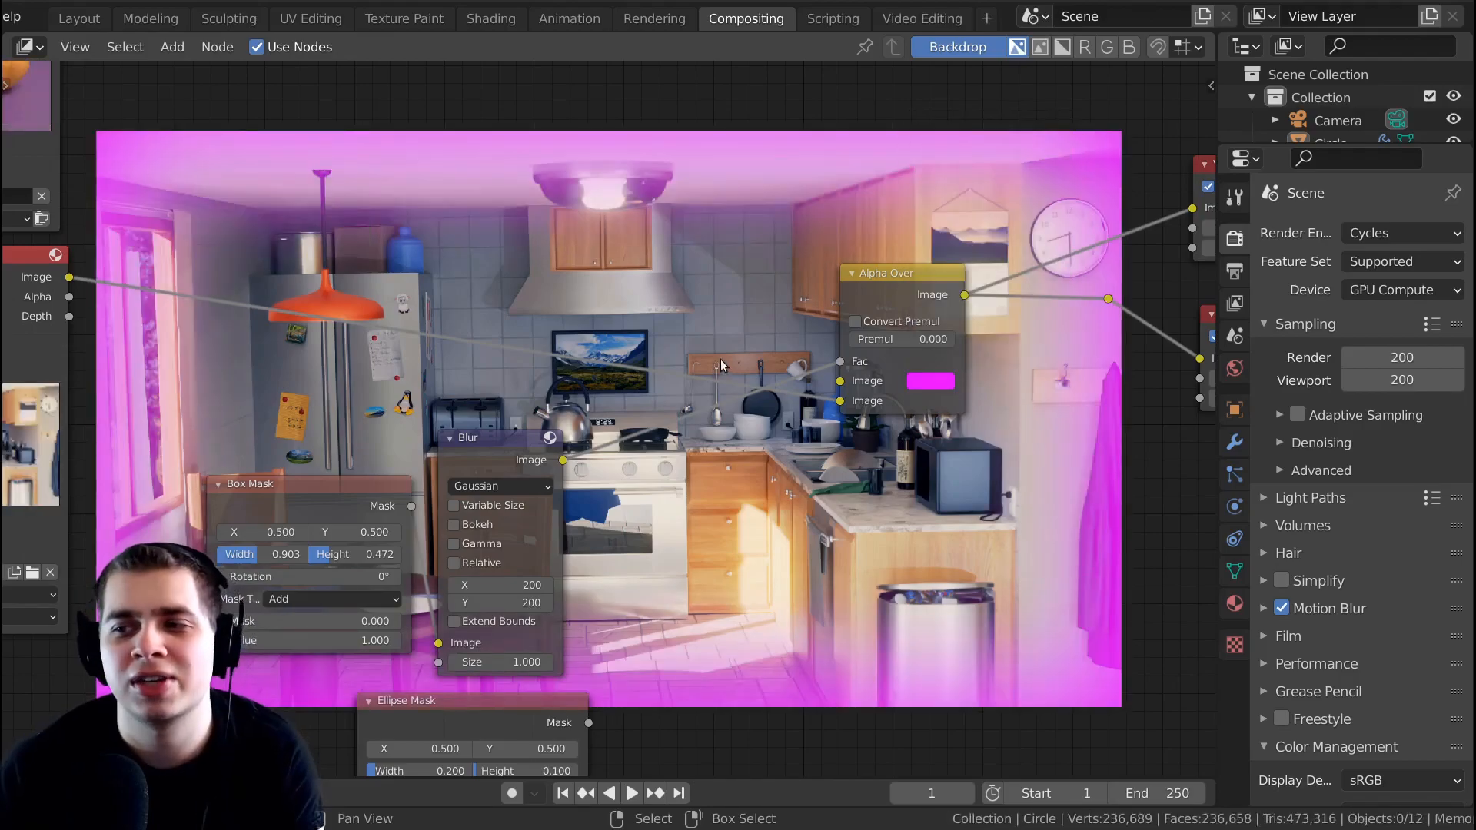
pyautogui.click(930, 382)
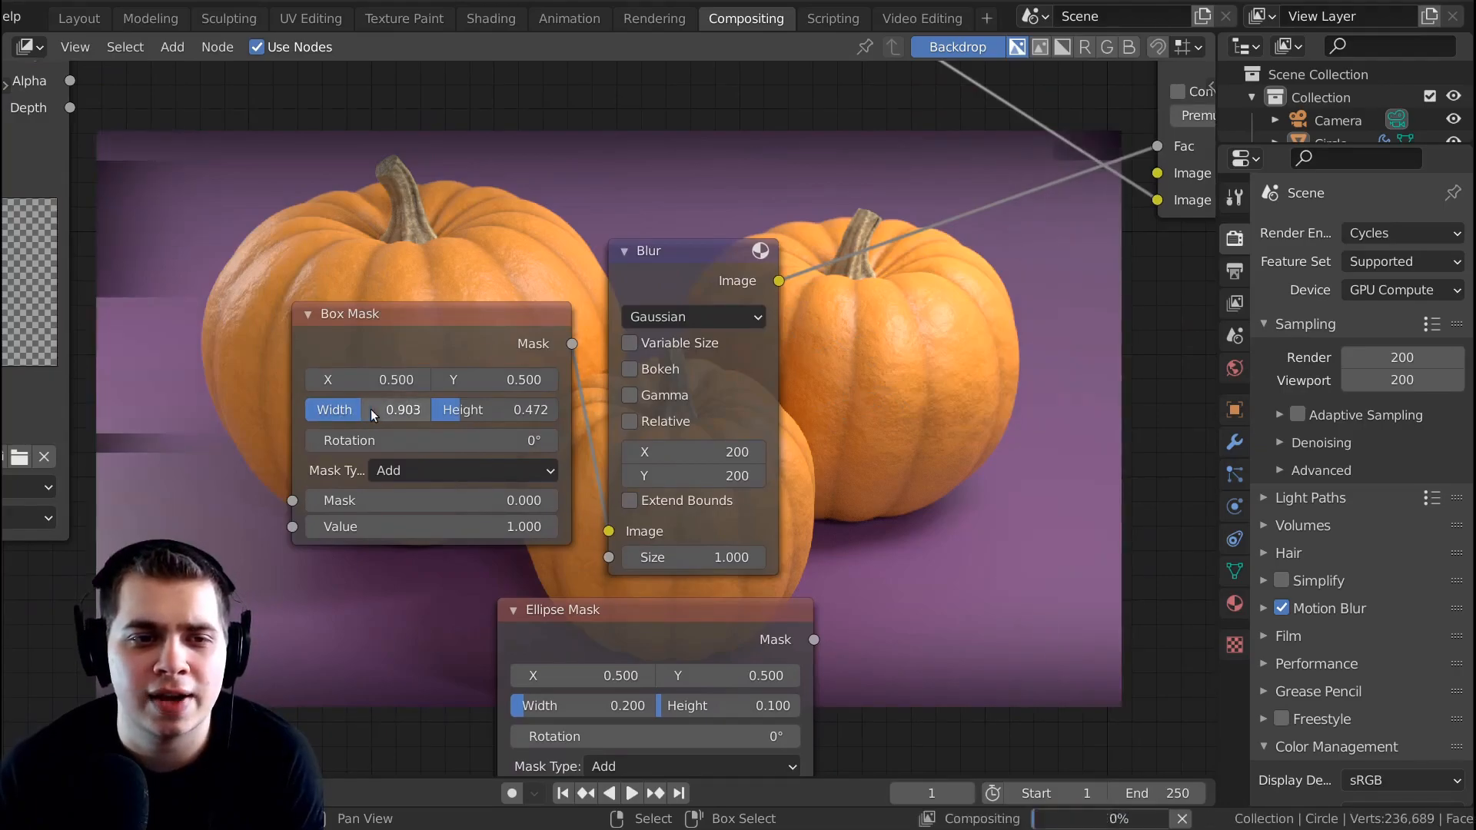
# - Adjust the Box Mask width now that the pumpkin render feeds the Alpha Over node
pyautogui.moveTo(401, 409); pyautogui.dragTo(414, 409)
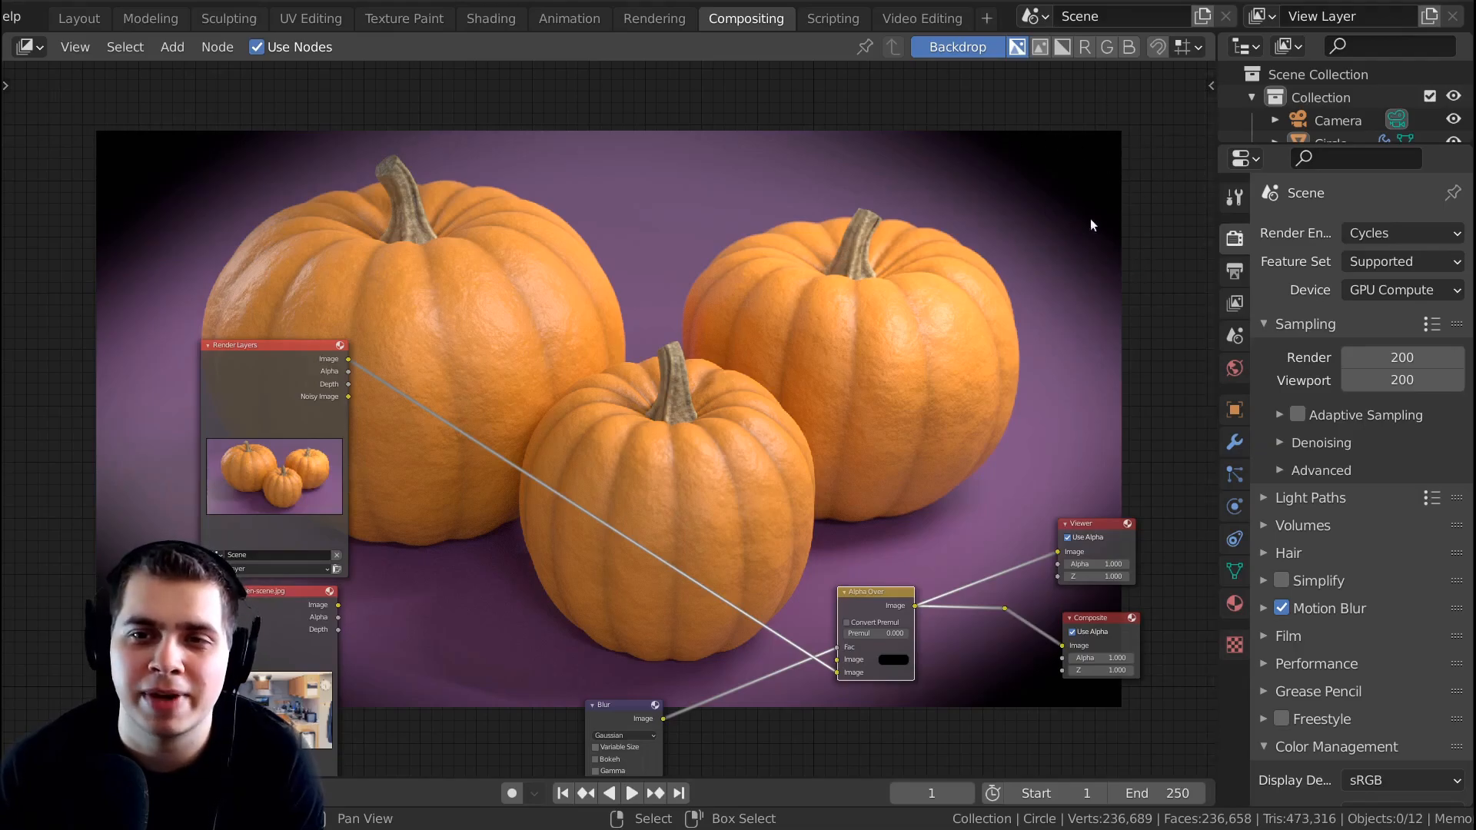
pyautogui.moveTo(1115, 175)
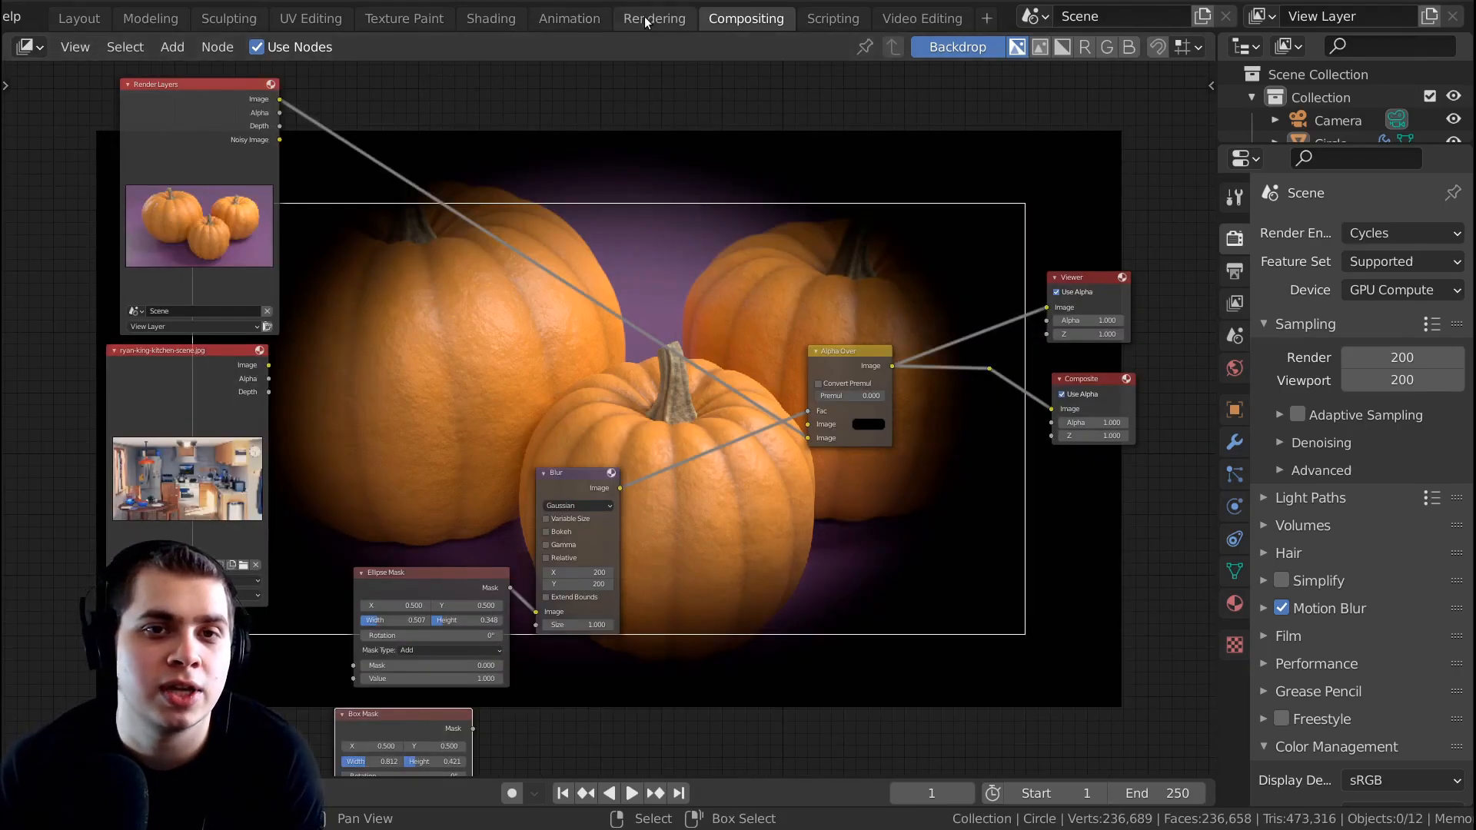
# - Switch to the Rendering workspace and set the image editor to show the Viewer Node output
pyautogui.click(653, 18)
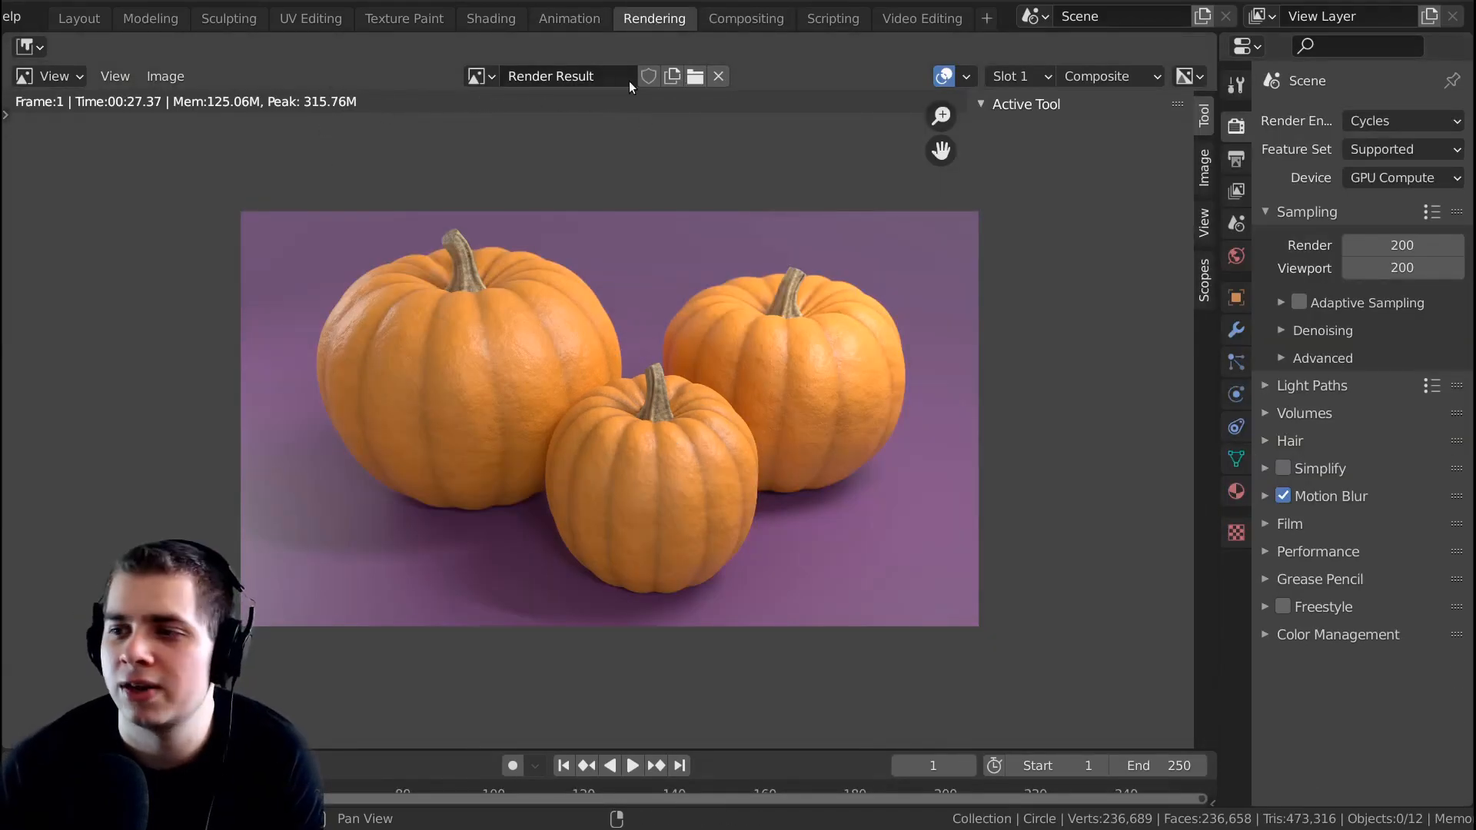
pyautogui.moveTo(478, 77)
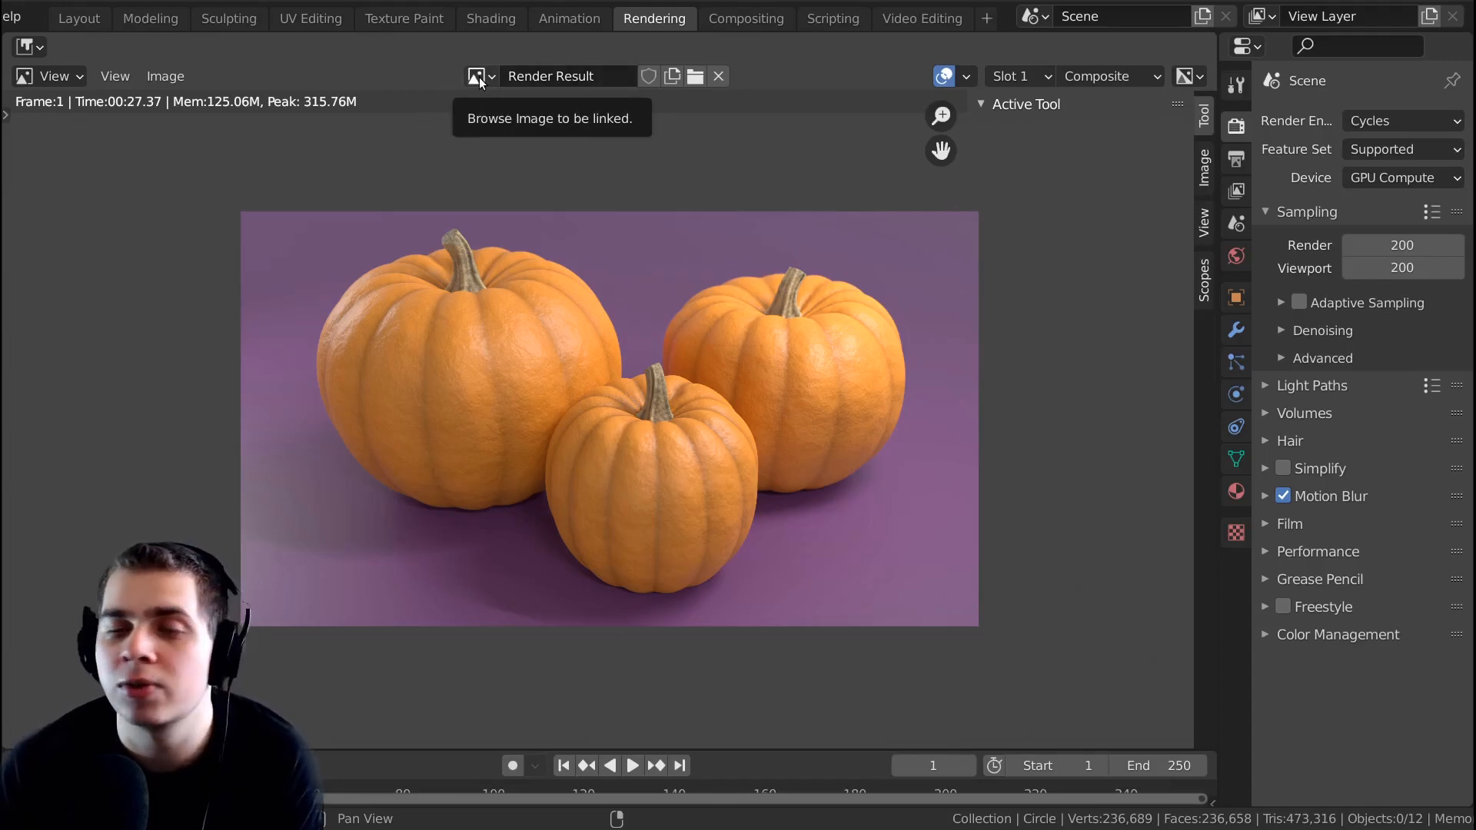
pyautogui.click(478, 77)
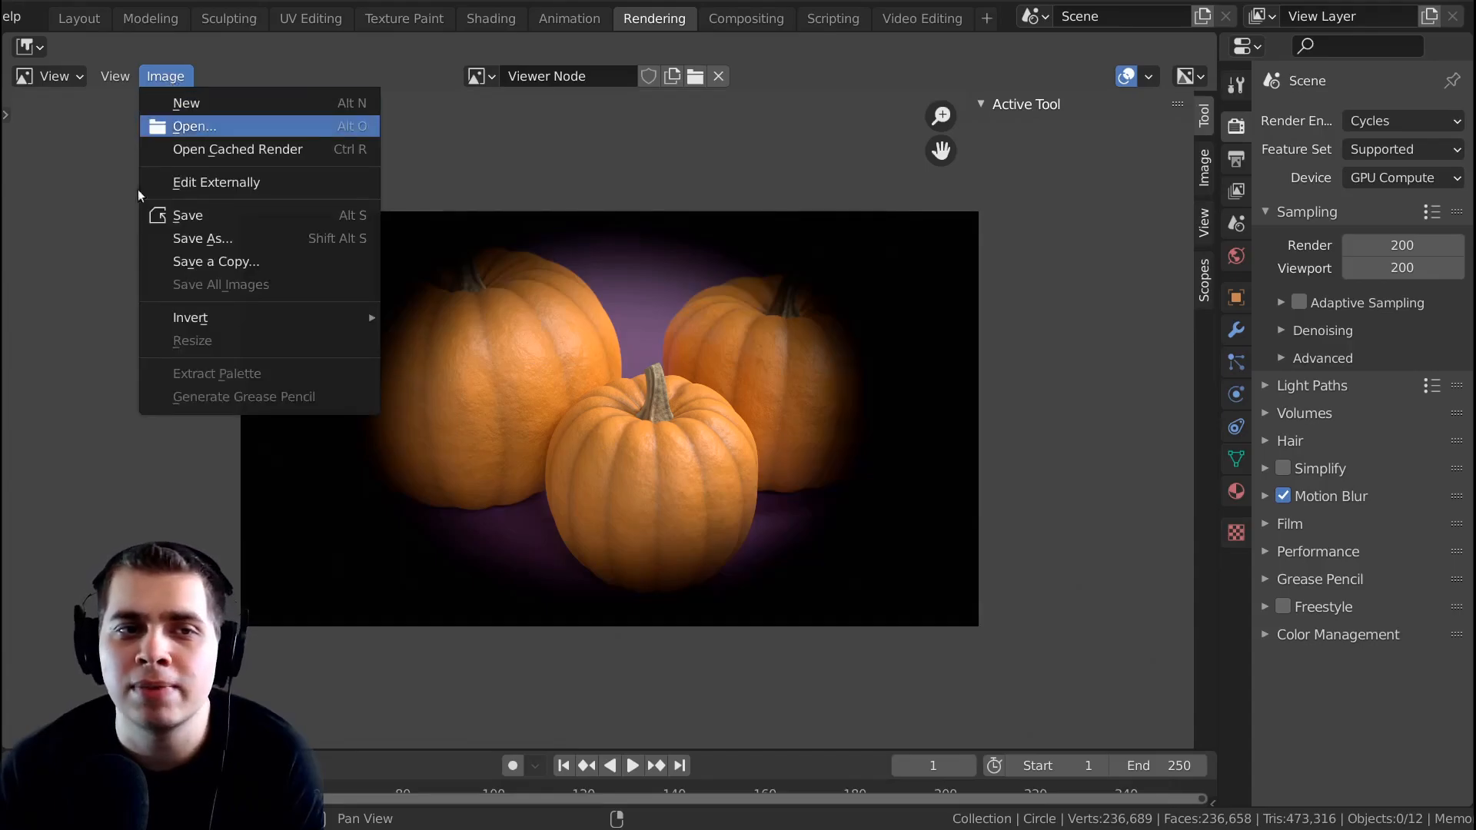
pyautogui.moveTo(202, 239)
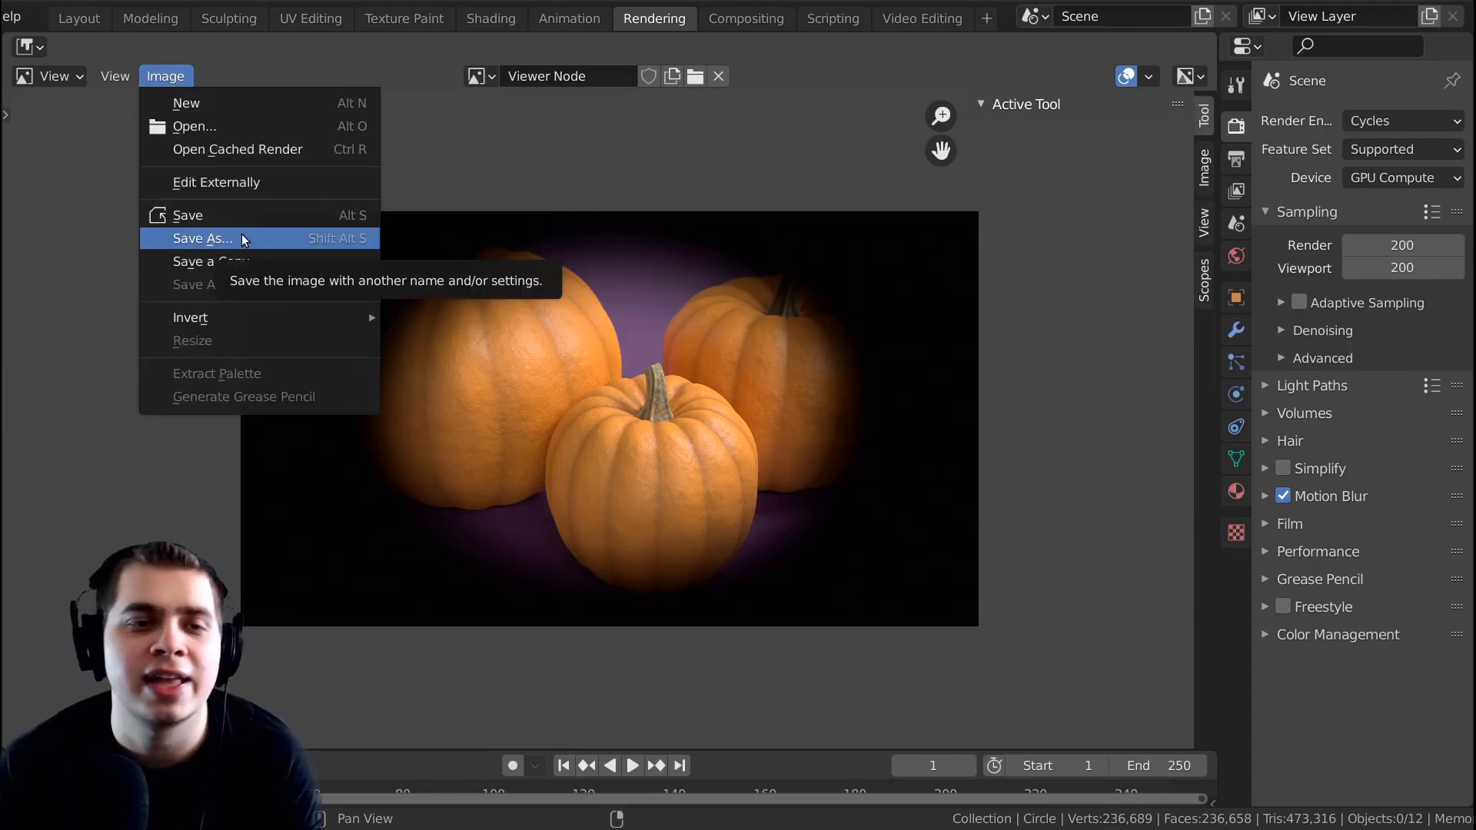